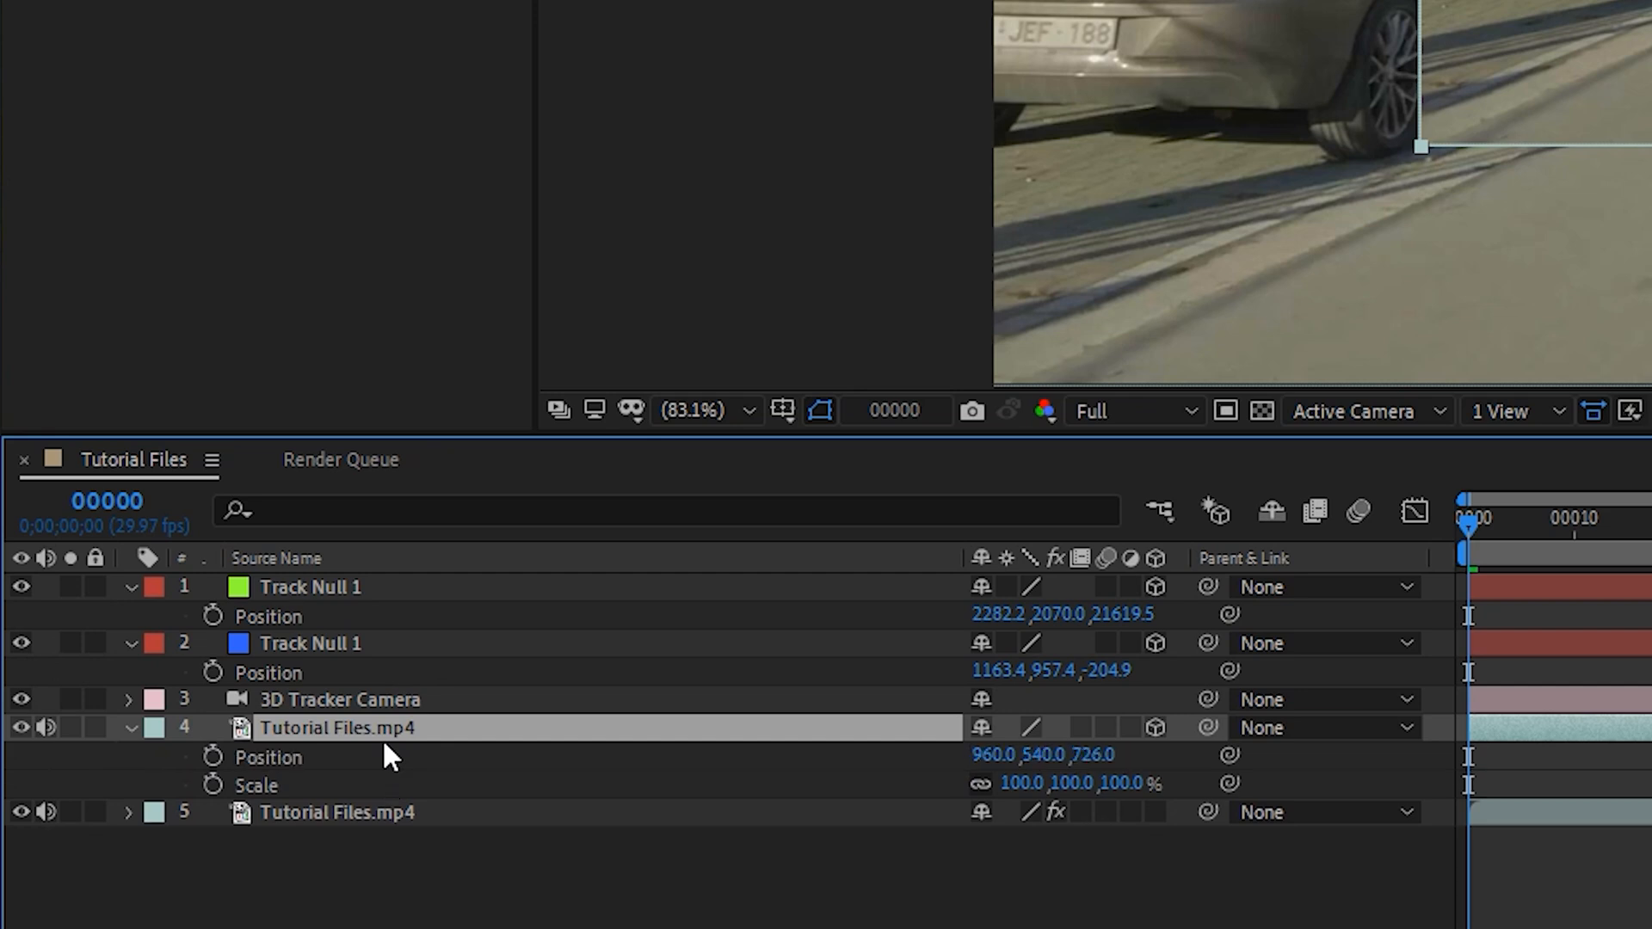
mouse_move(279, 809)
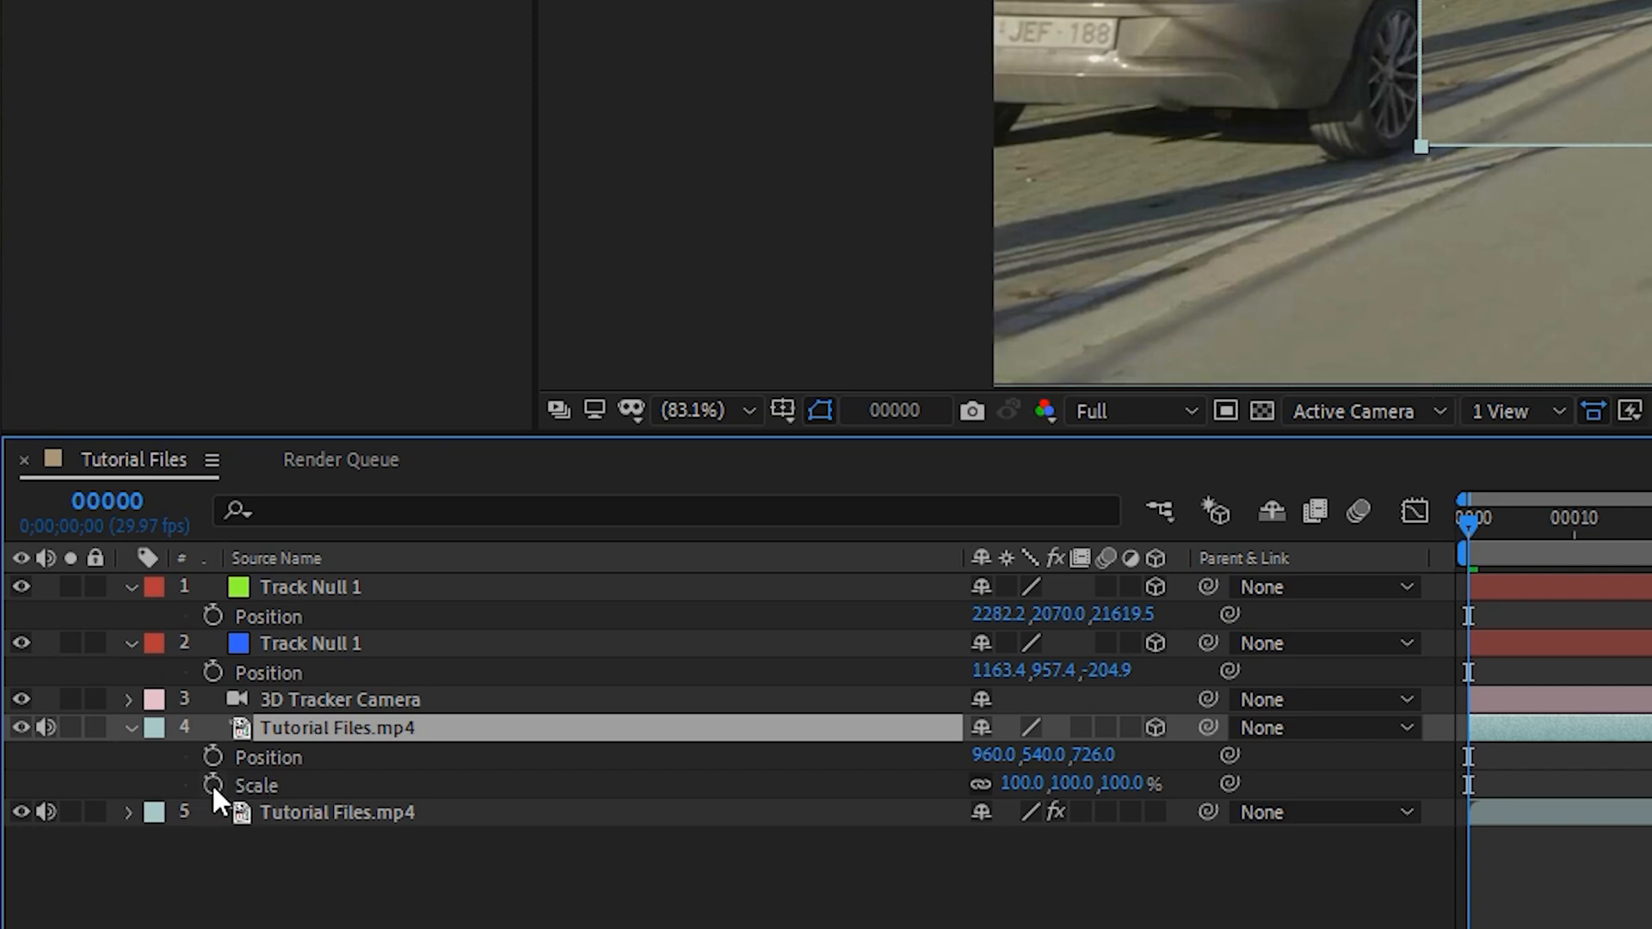
- Add a Scale expression on the footage layer referencing the 3D Tracker Camera's zoom to compensate for Z depth
click(213, 785)
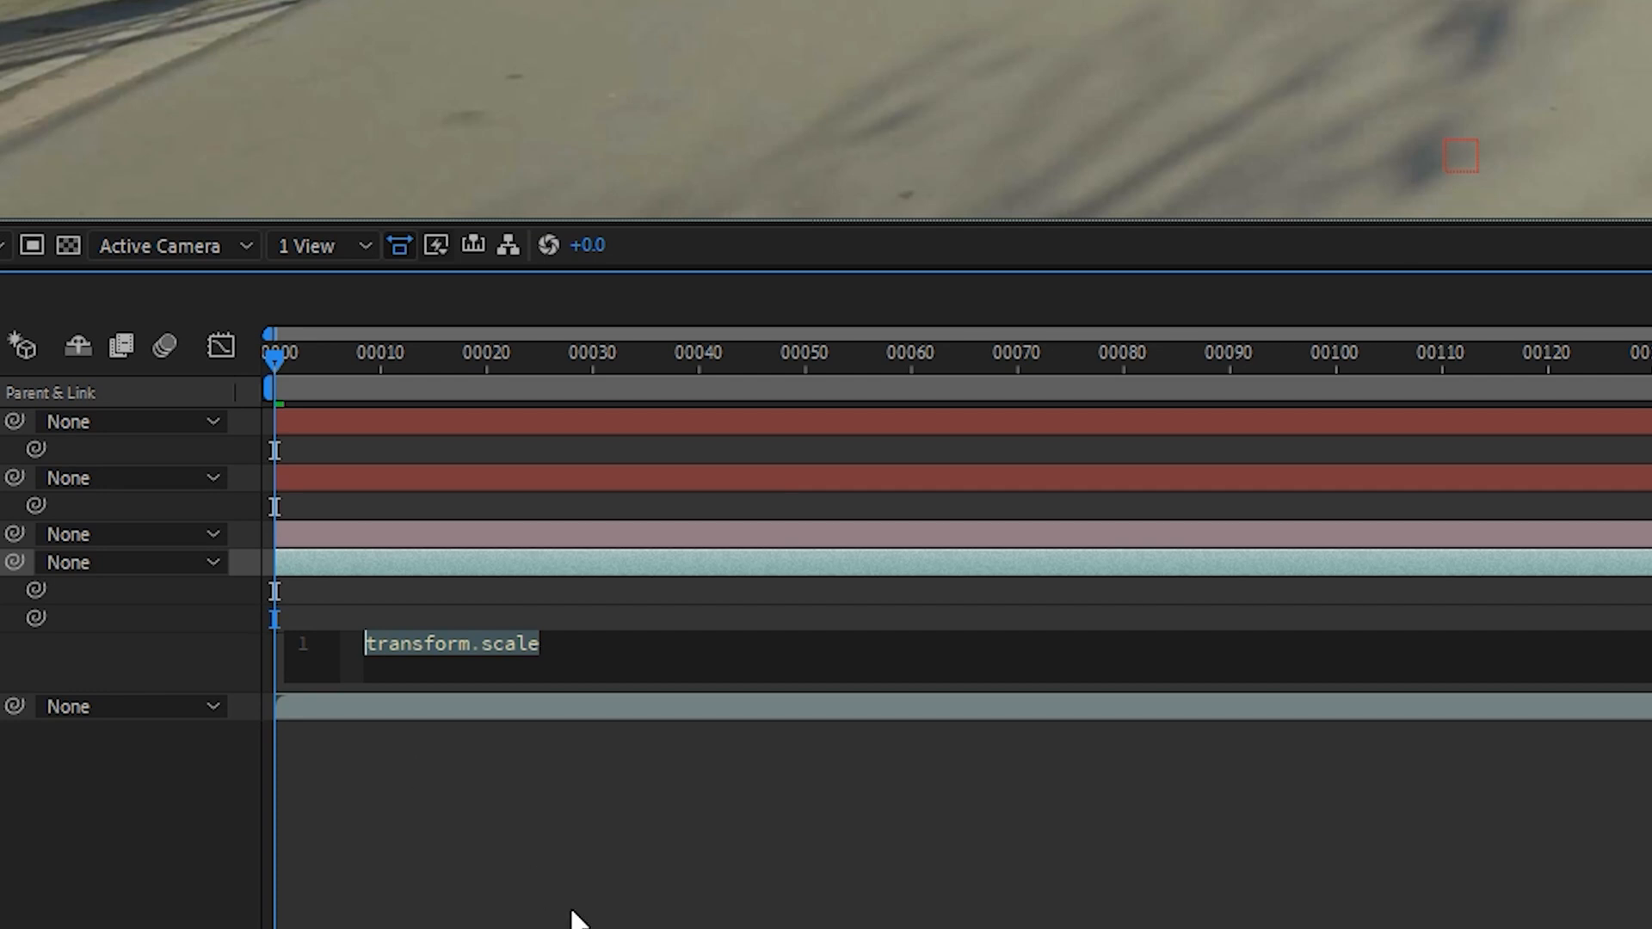
text(zoom=thisComp.layer("3D Tracker Camera").cameraOption.zoom;)
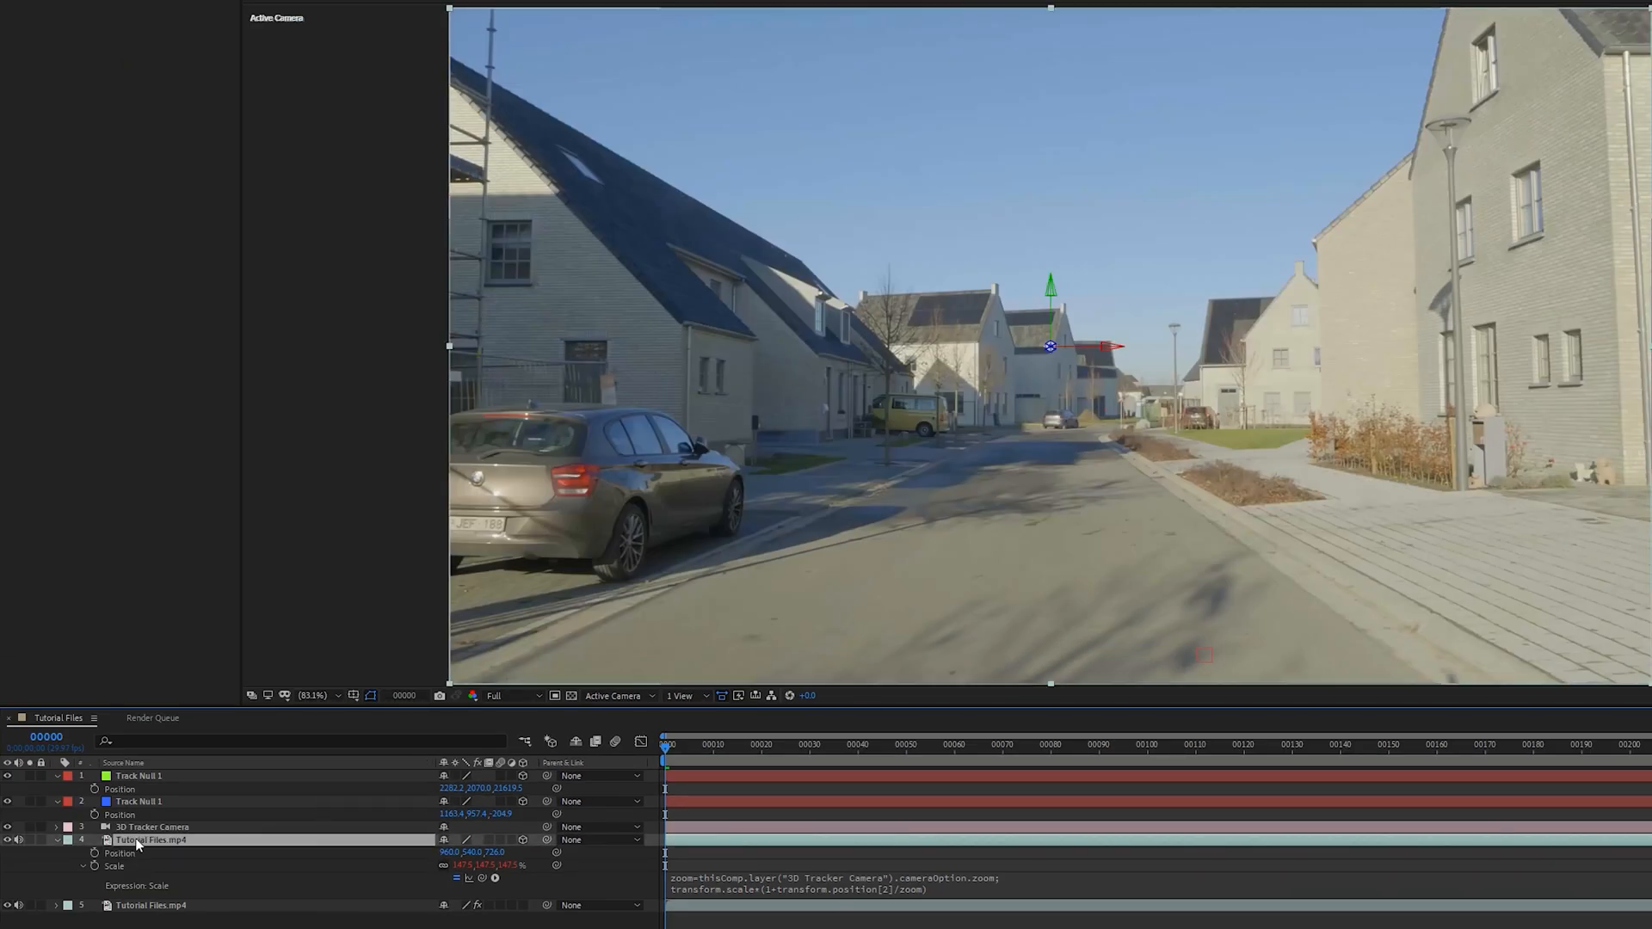
mouse_move(1538, 113)
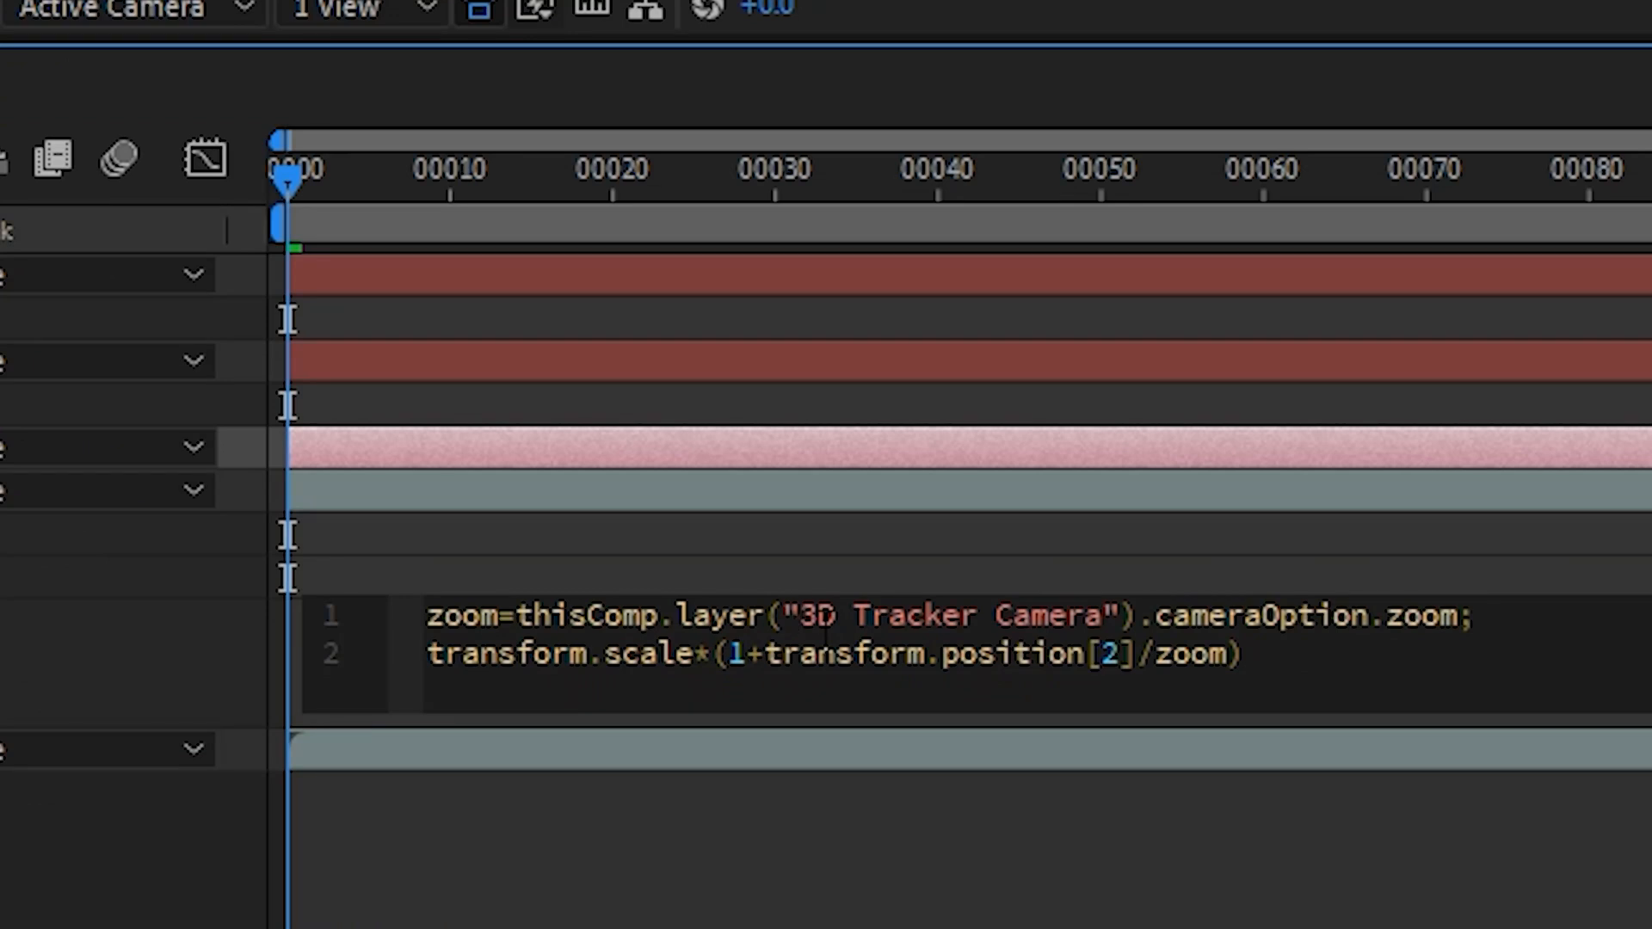
double_click(953, 615)
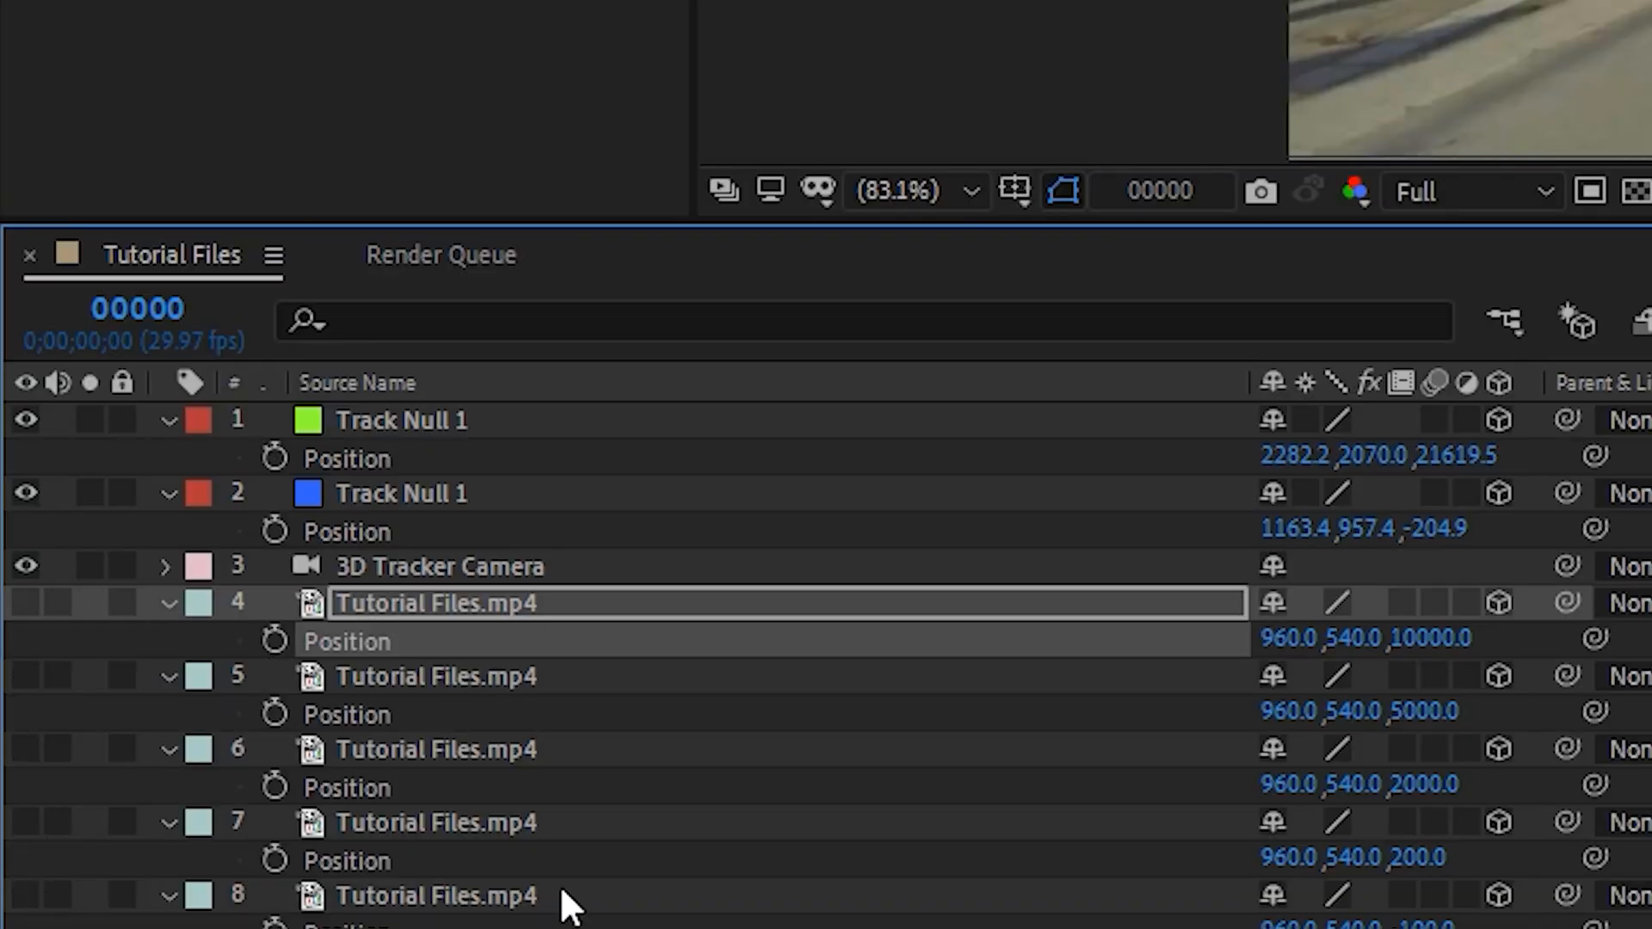
- Draw several small rectangular masks on the last Tutorial Files.mp4 copy, including one over the parked car
click(436, 894)
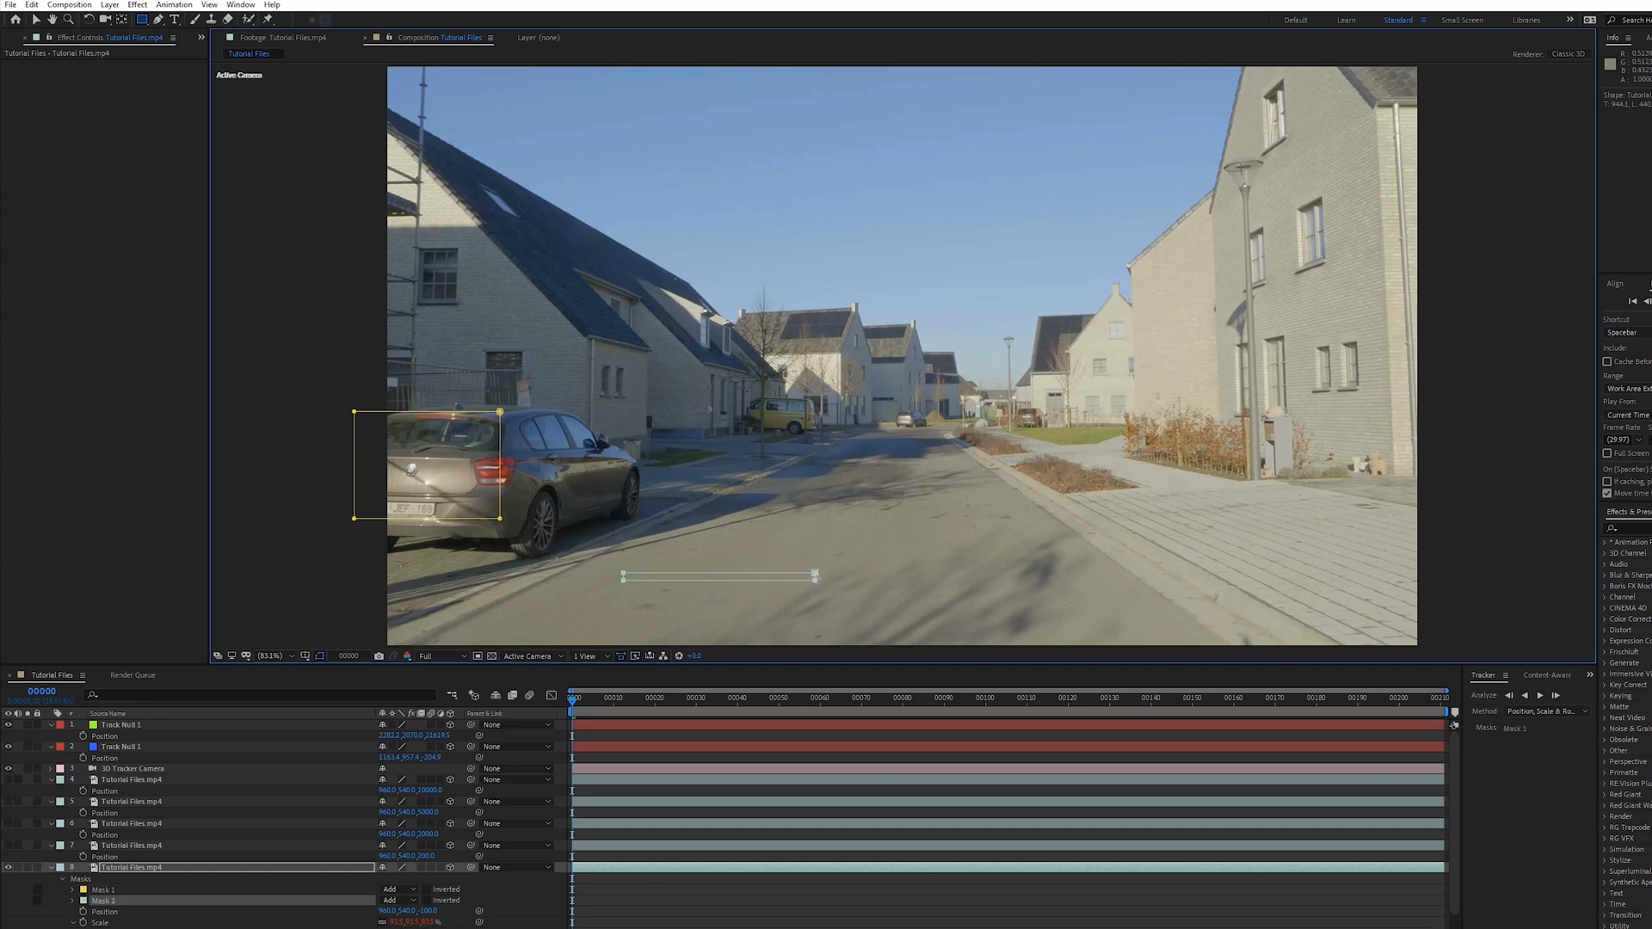
click(104, 900)
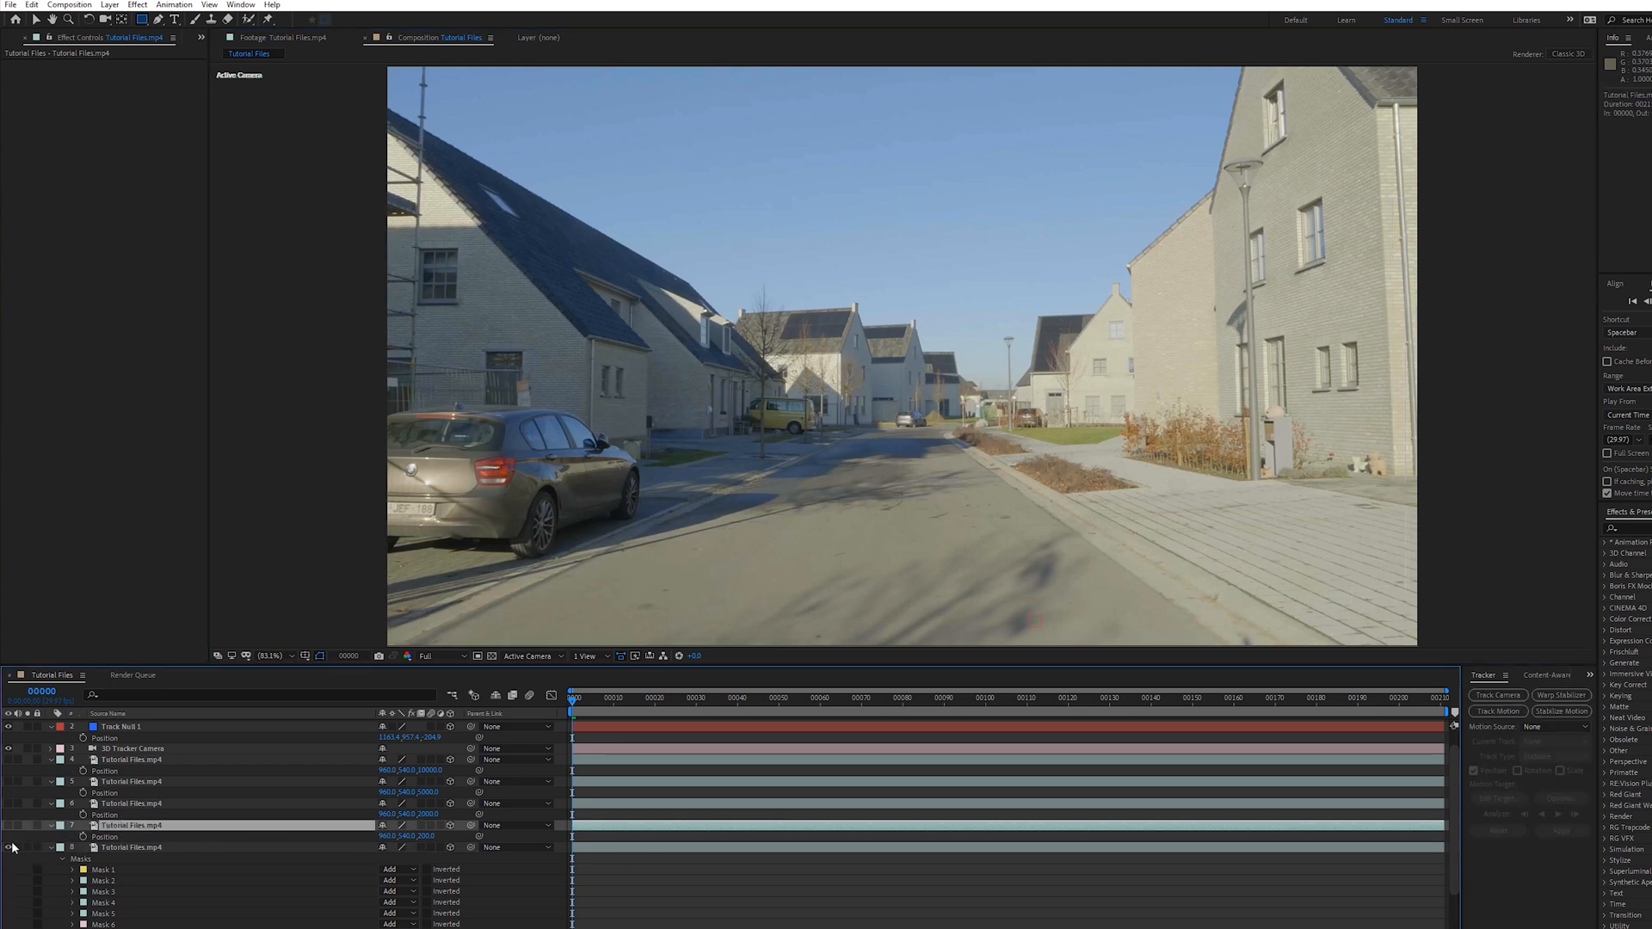
- Draw about a dozen scattered rectangular masks on the next footage copy across the street scene
click(129, 826)
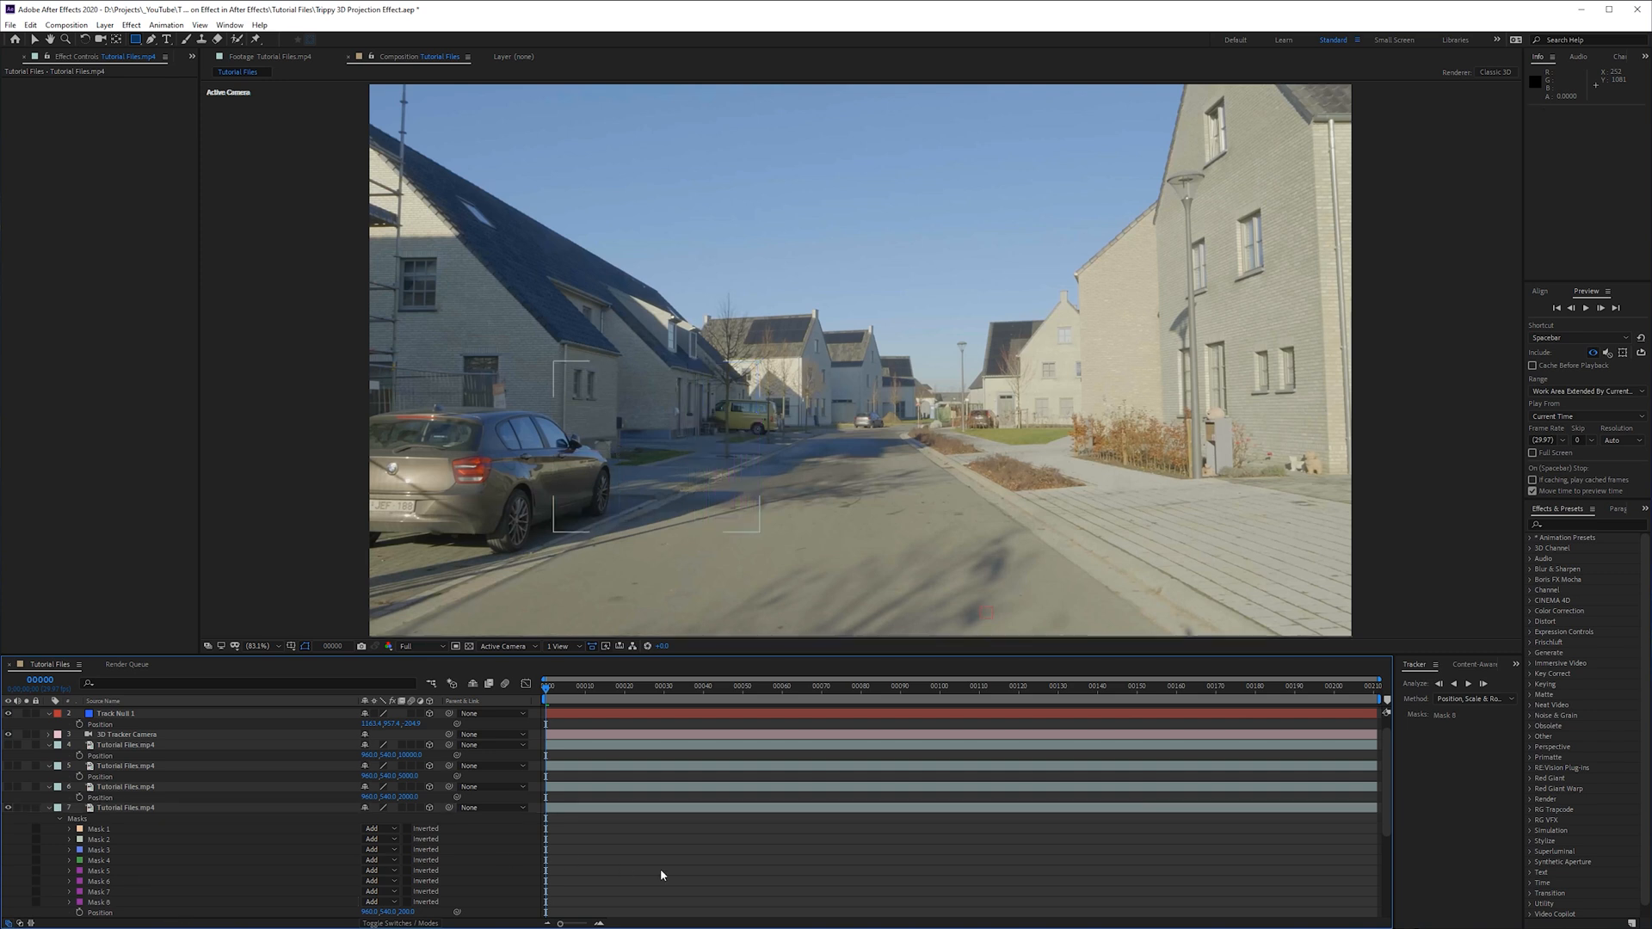
click(124, 807)
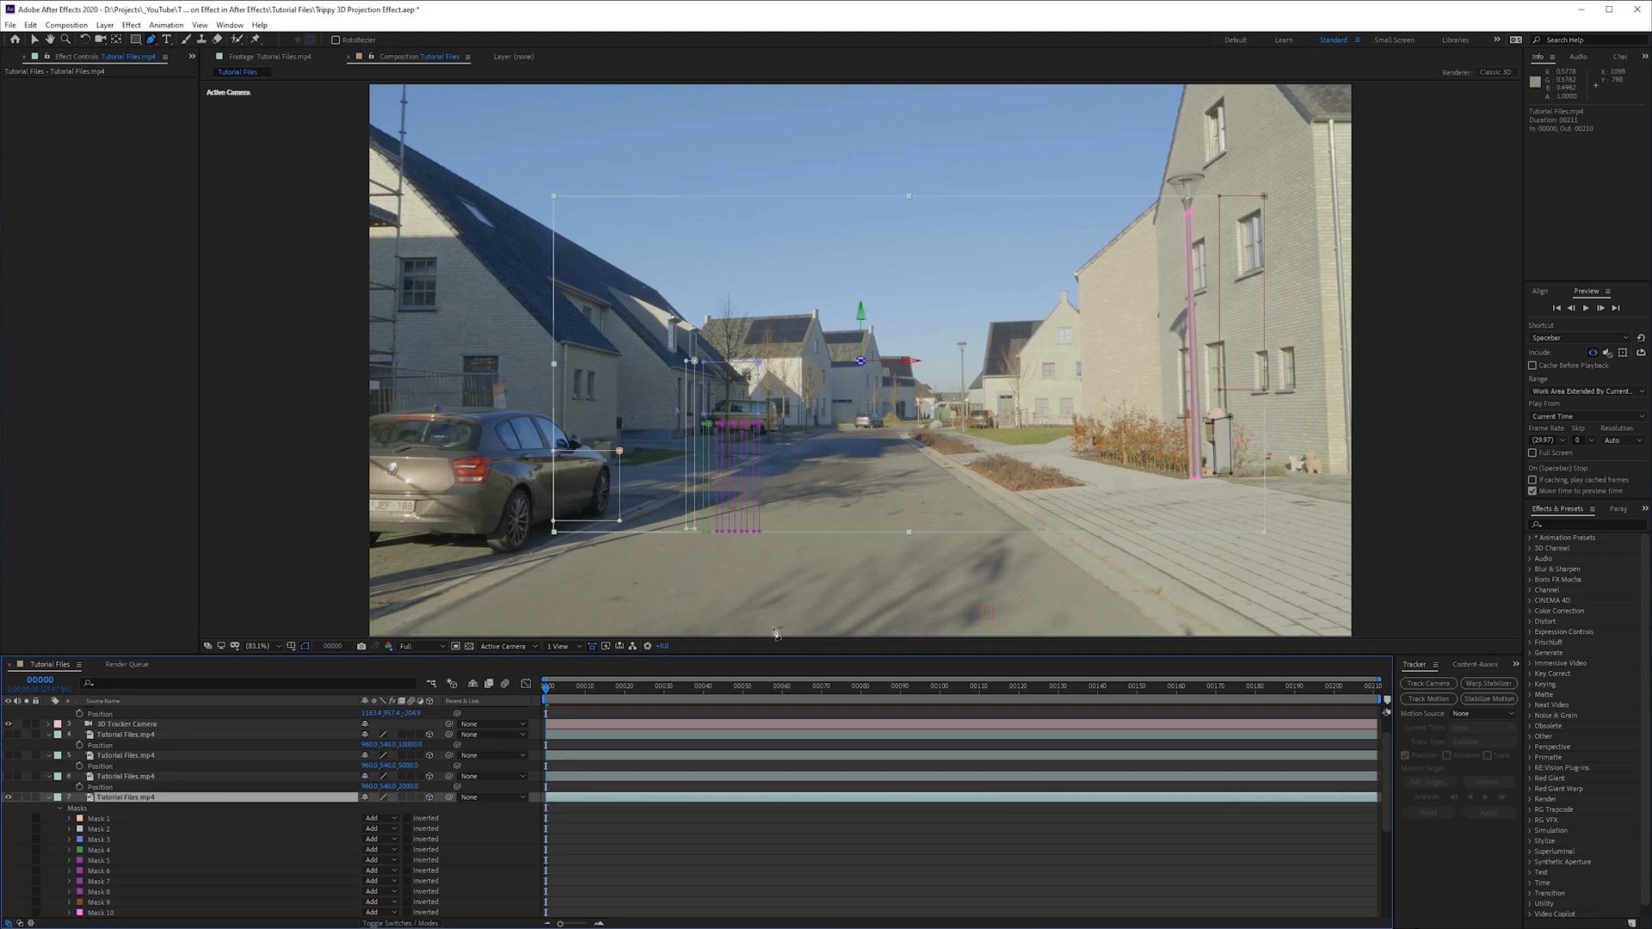
mouse_move(679, 164)
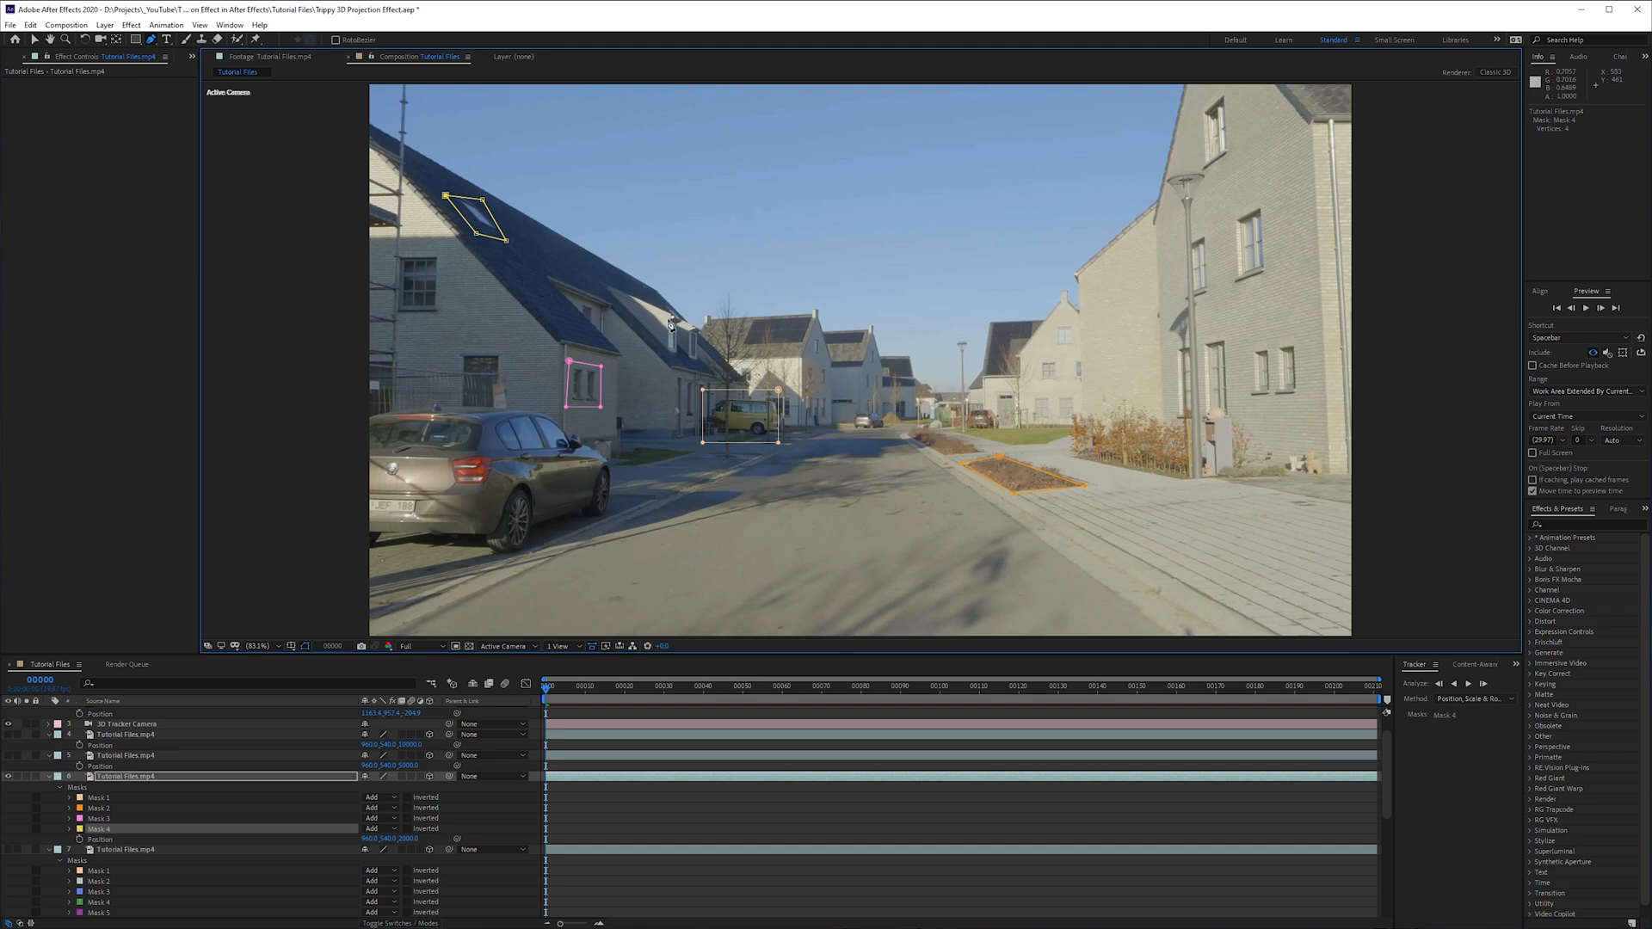
mouse_move(1085, 283)
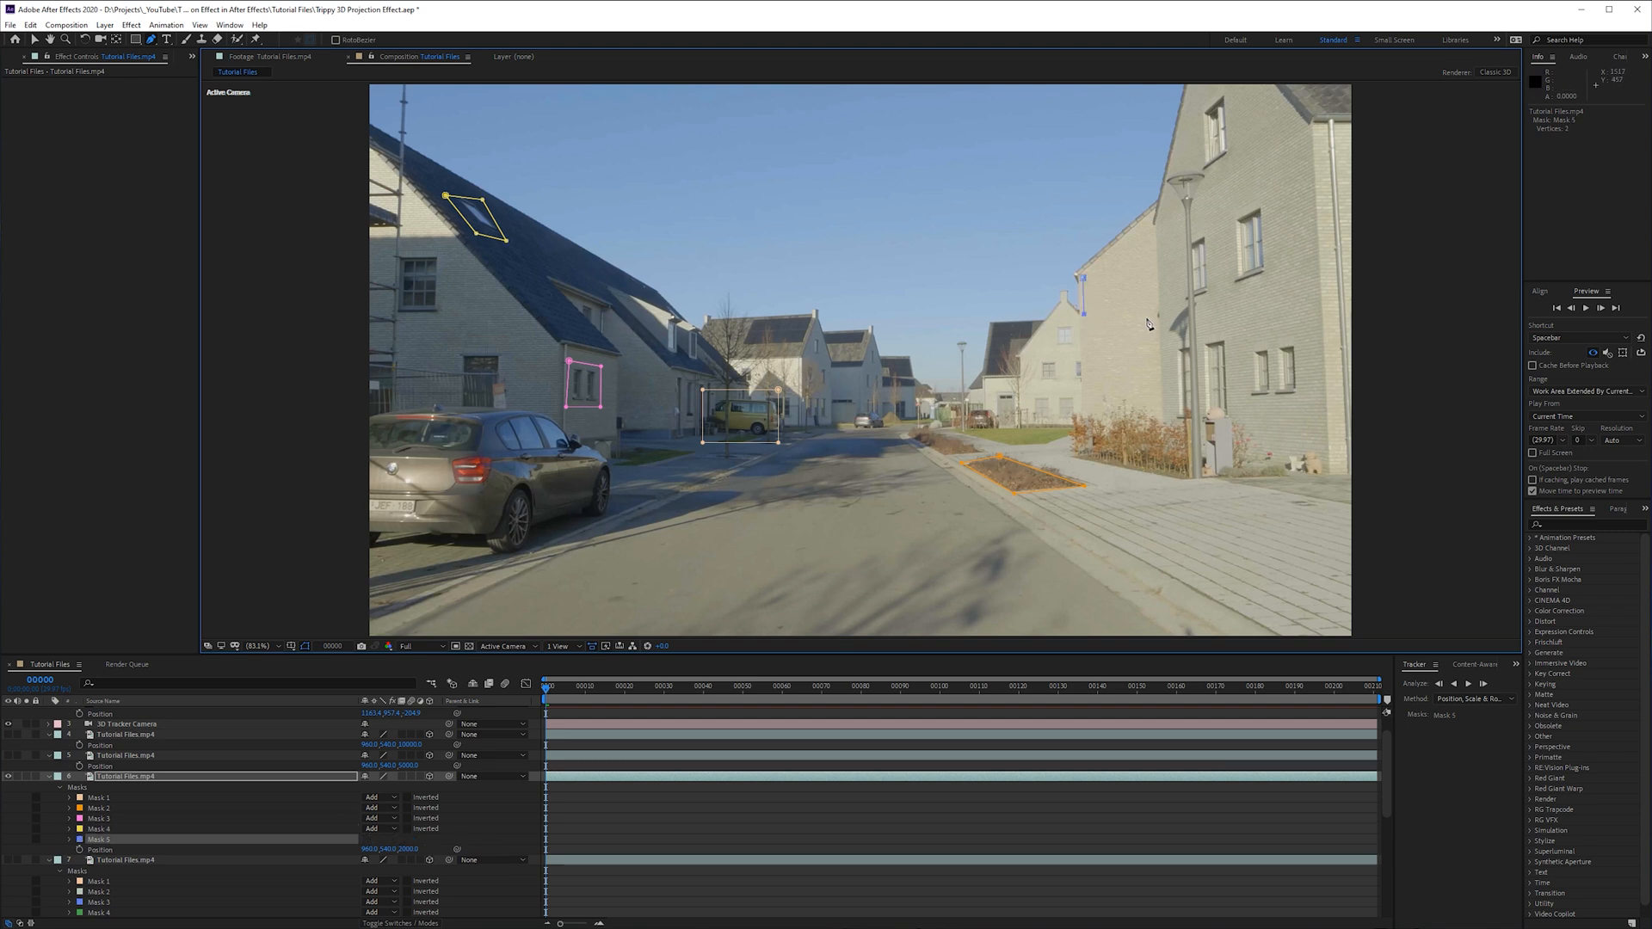
- Add rectangular and skewed masks to the remaining footage copies over the houses, van and road
click(1148, 315)
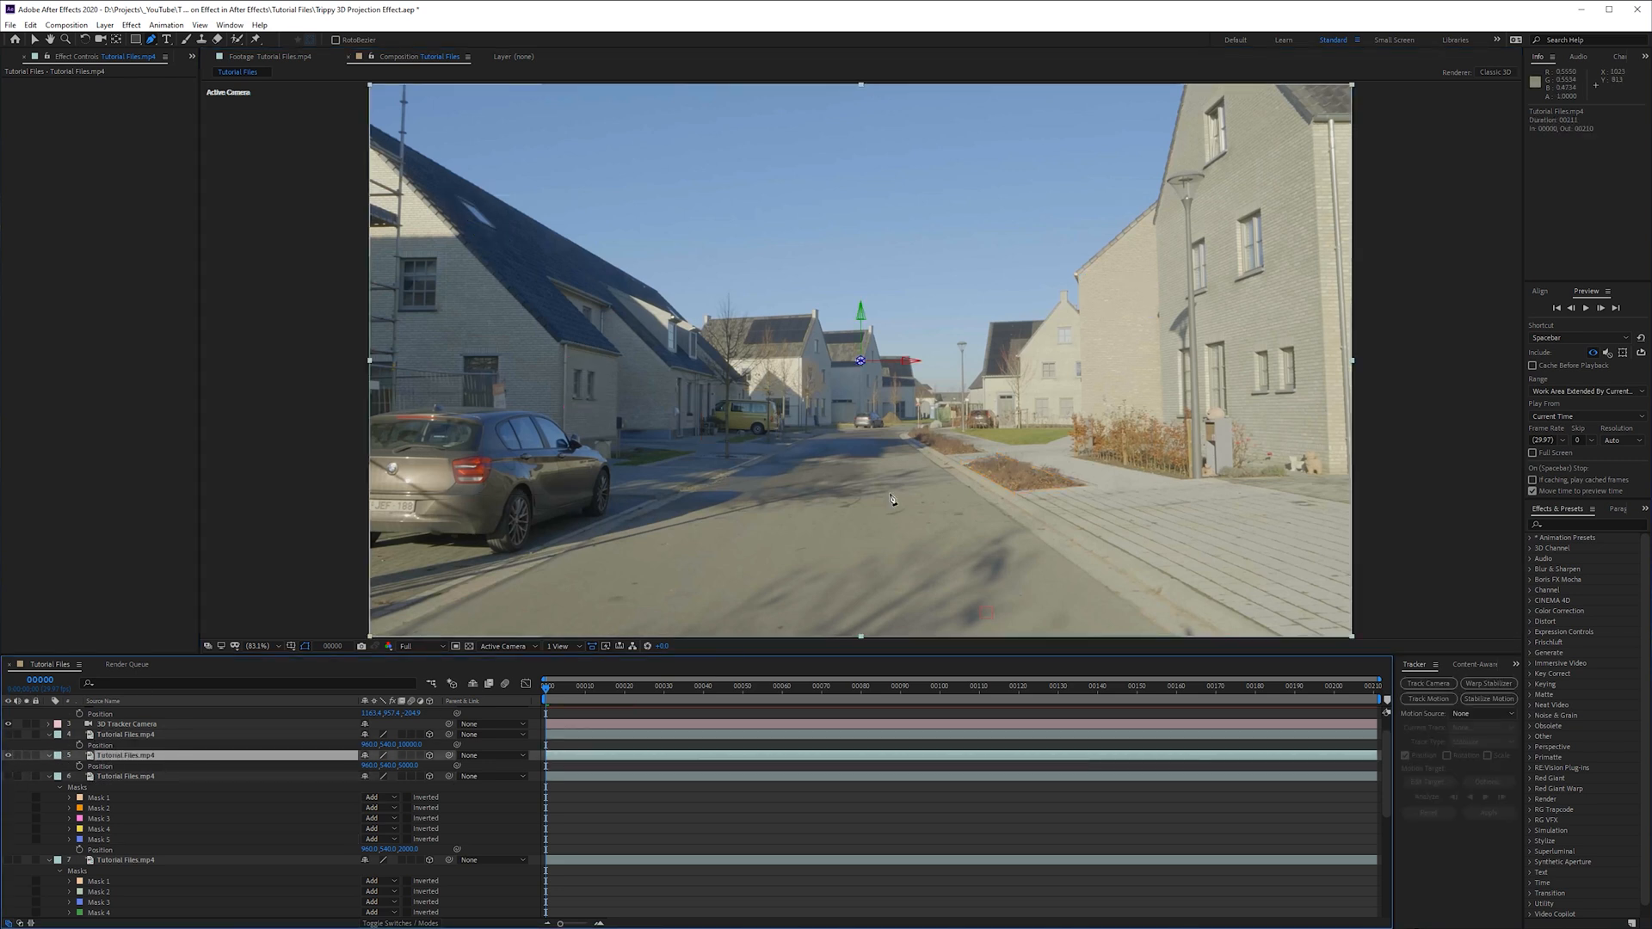
mouse_move(852, 396)
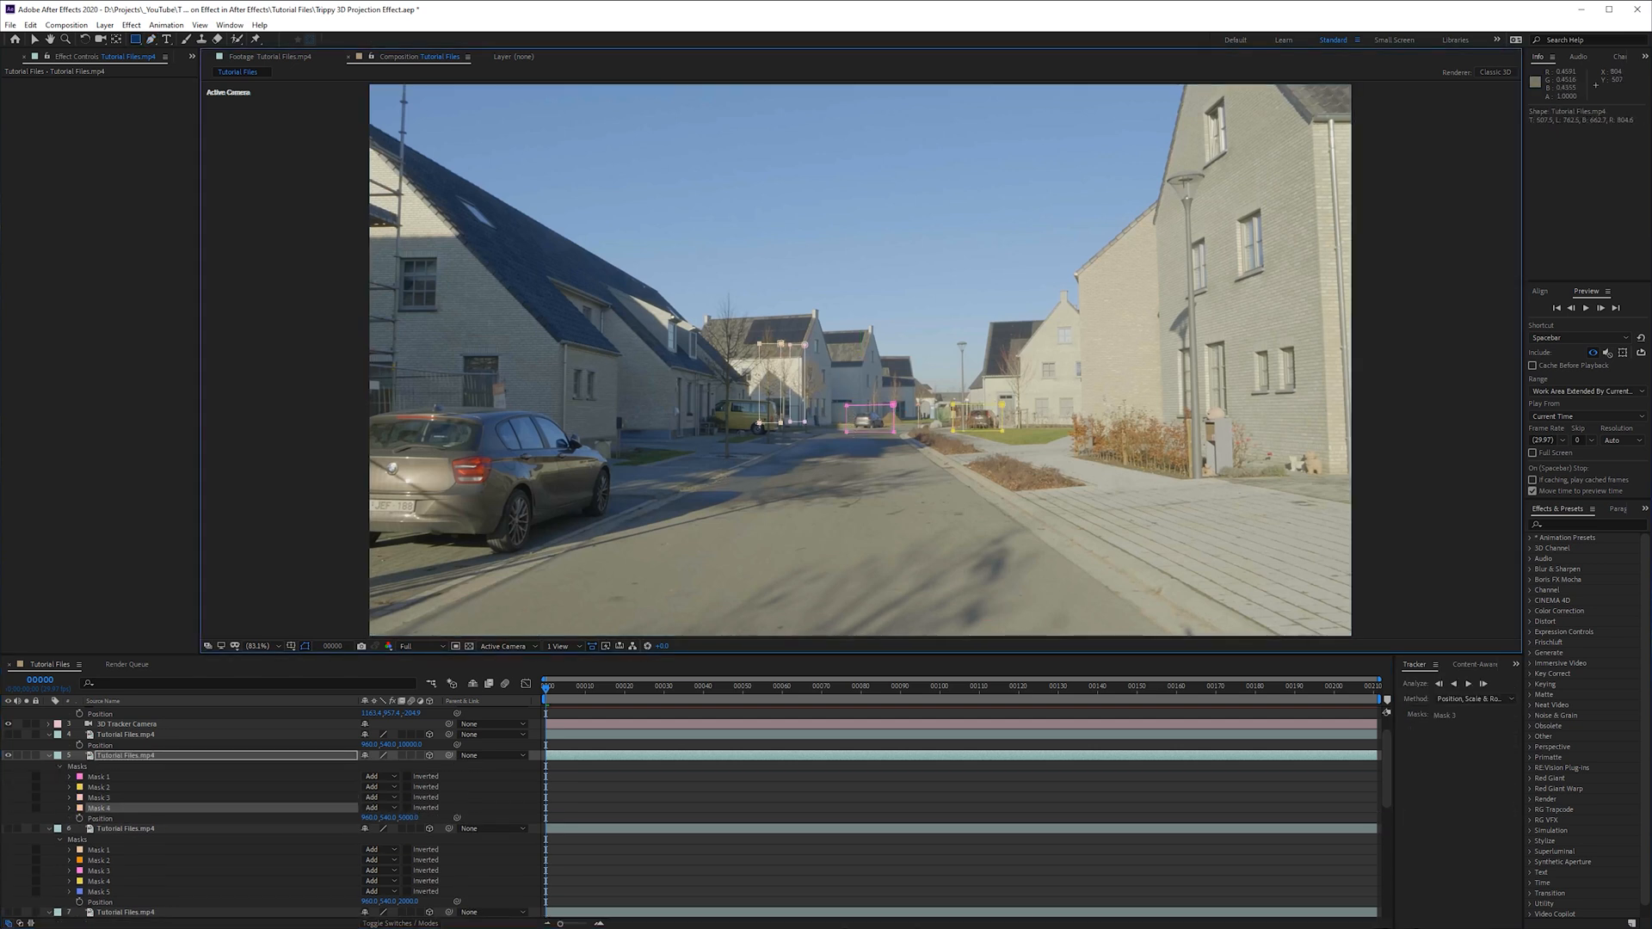
key(`)
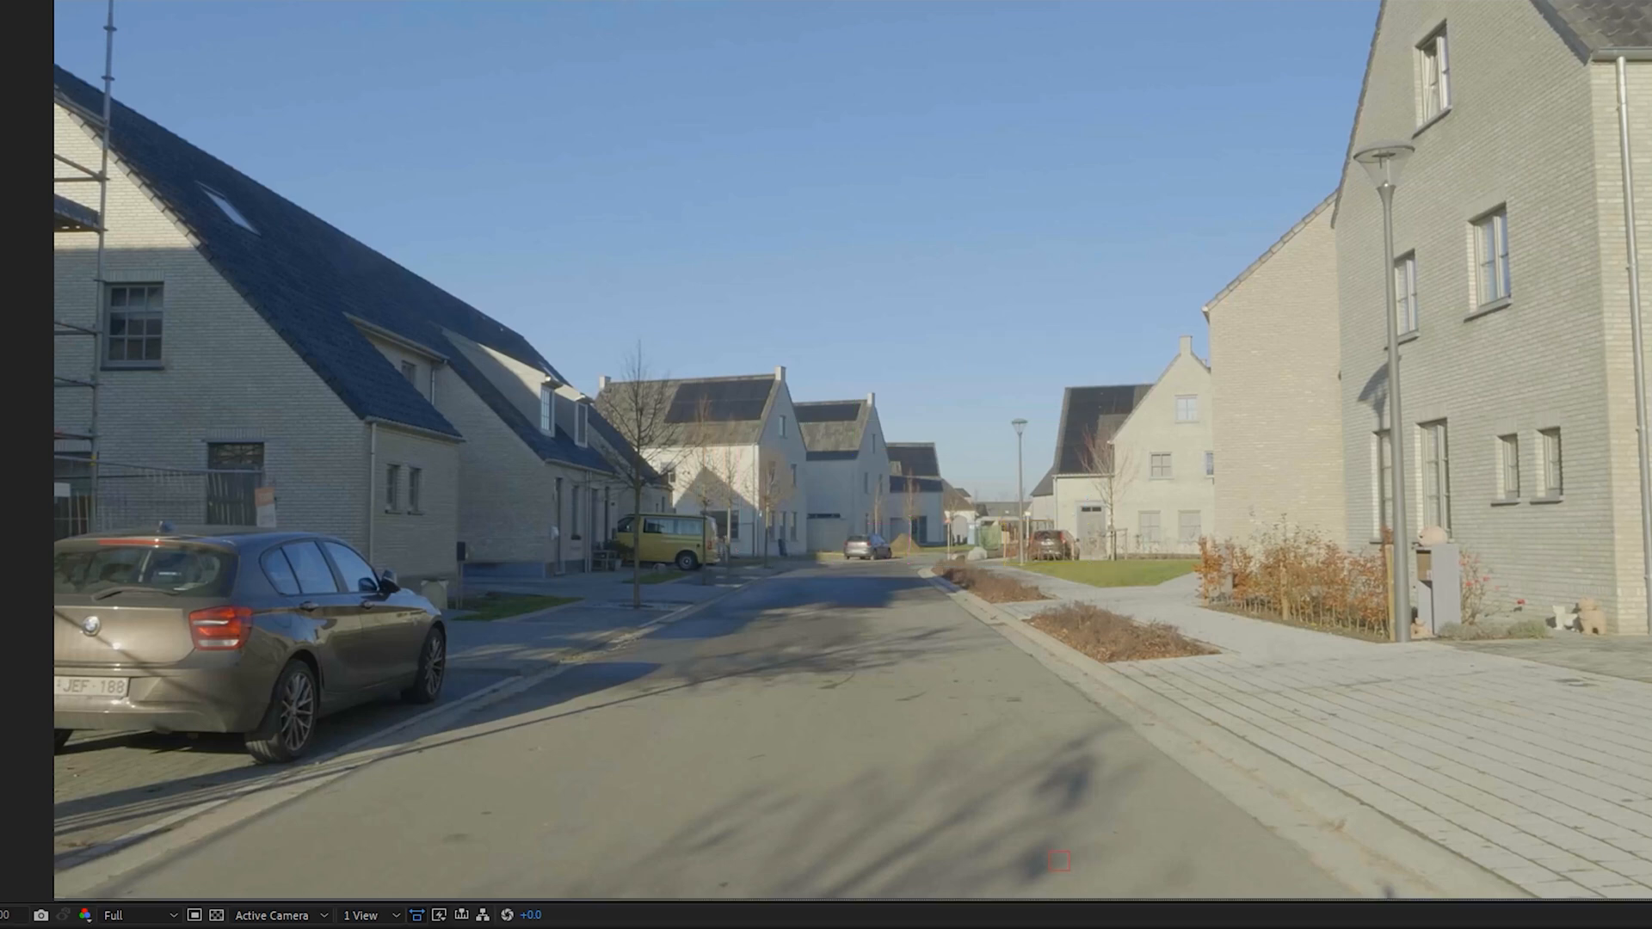
click(853, 449)
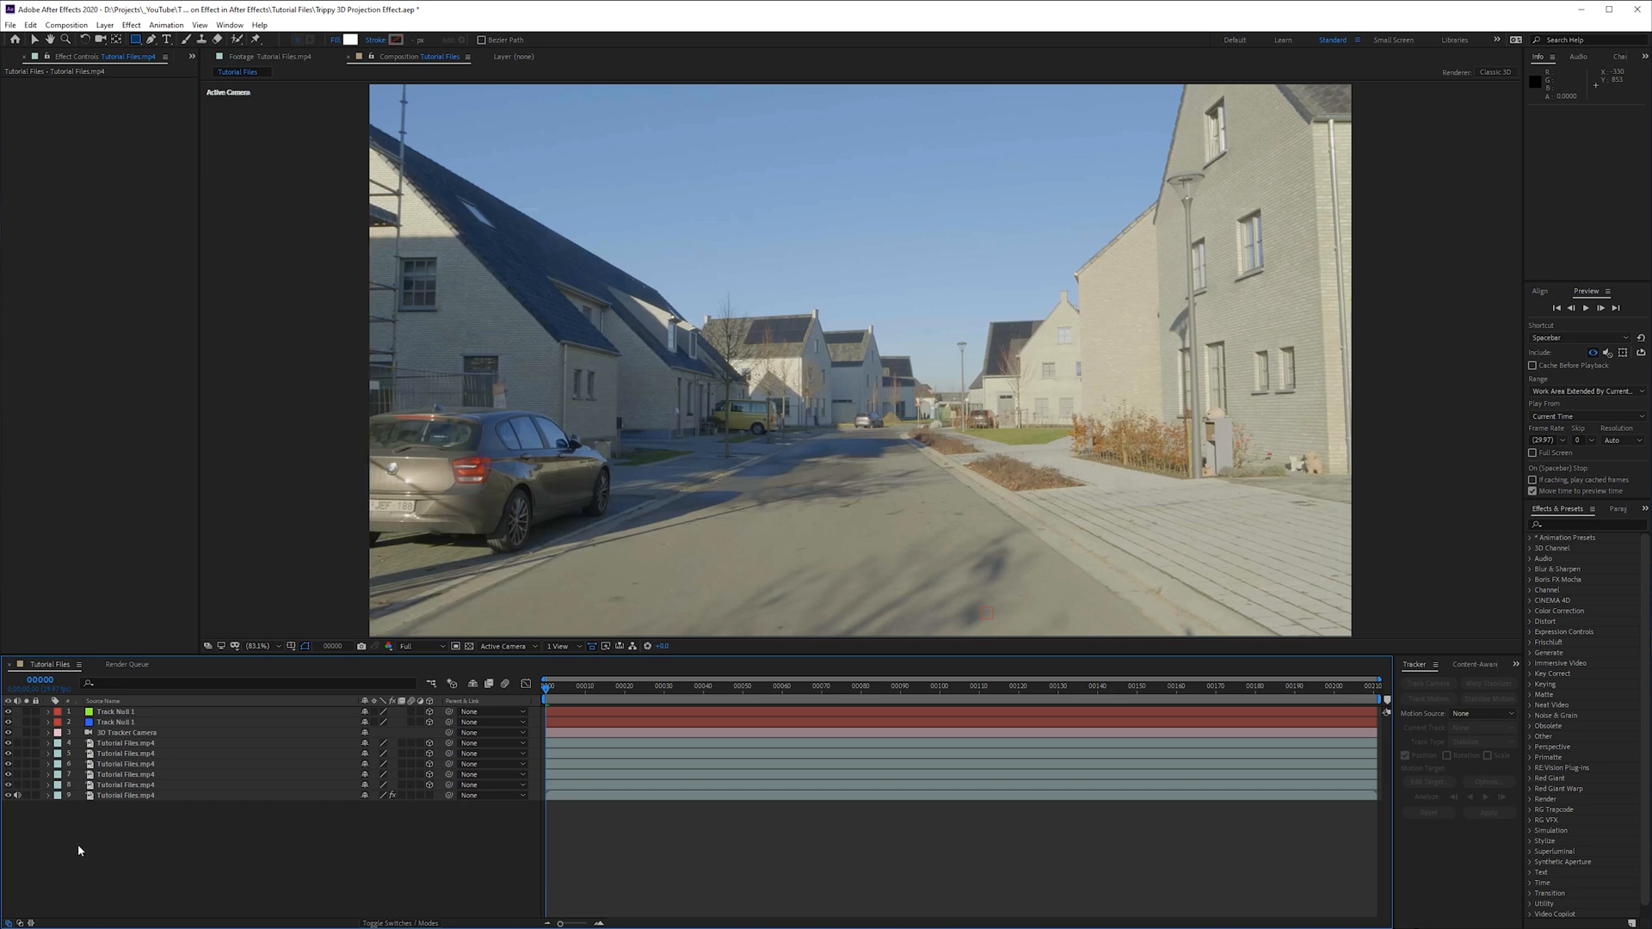
- Play back the composition to preview the parallax patches floating at different depths
key(space)
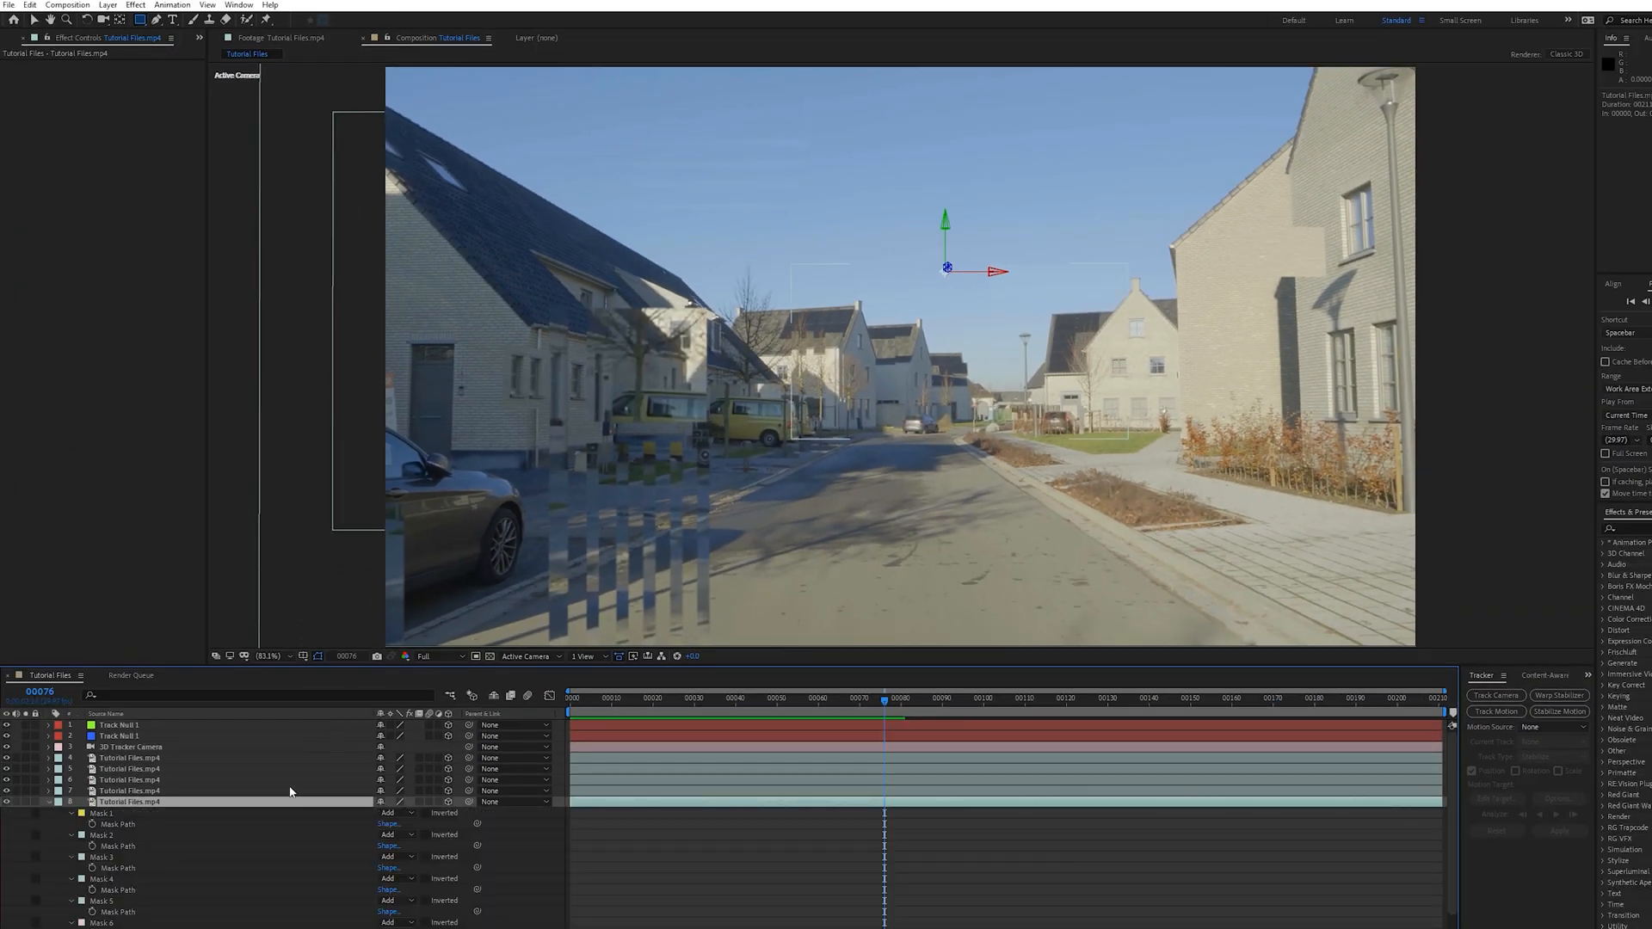
- At a late frame, move the tall rectangular mask patch rightward over the sidewalk
click(126, 801)
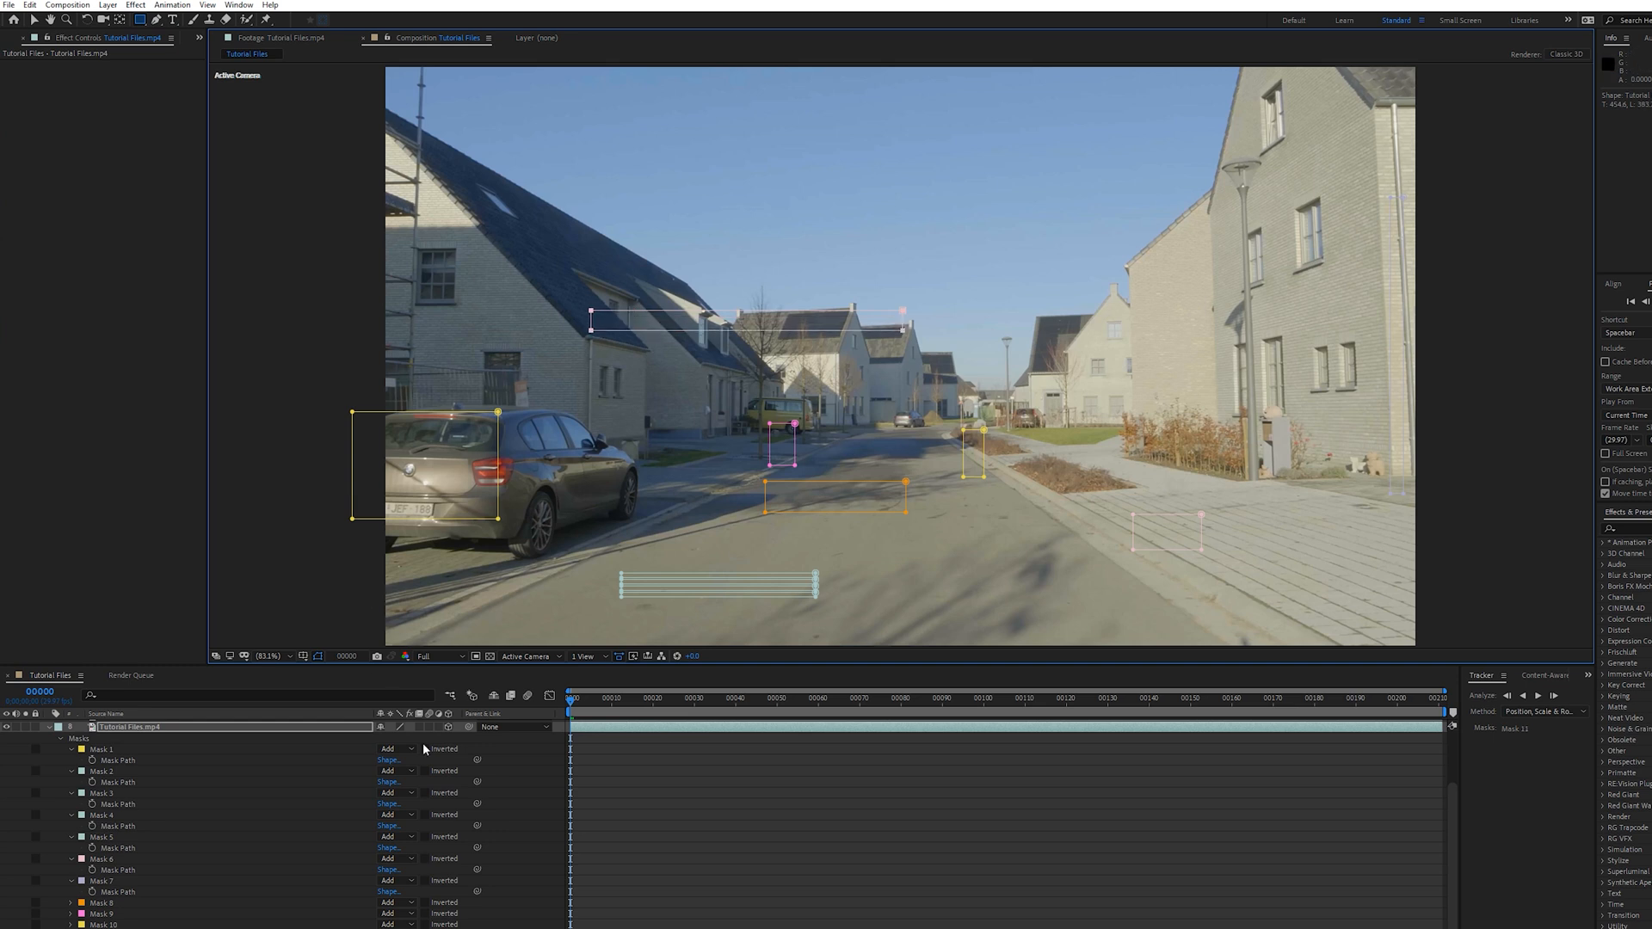
click(734, 697)
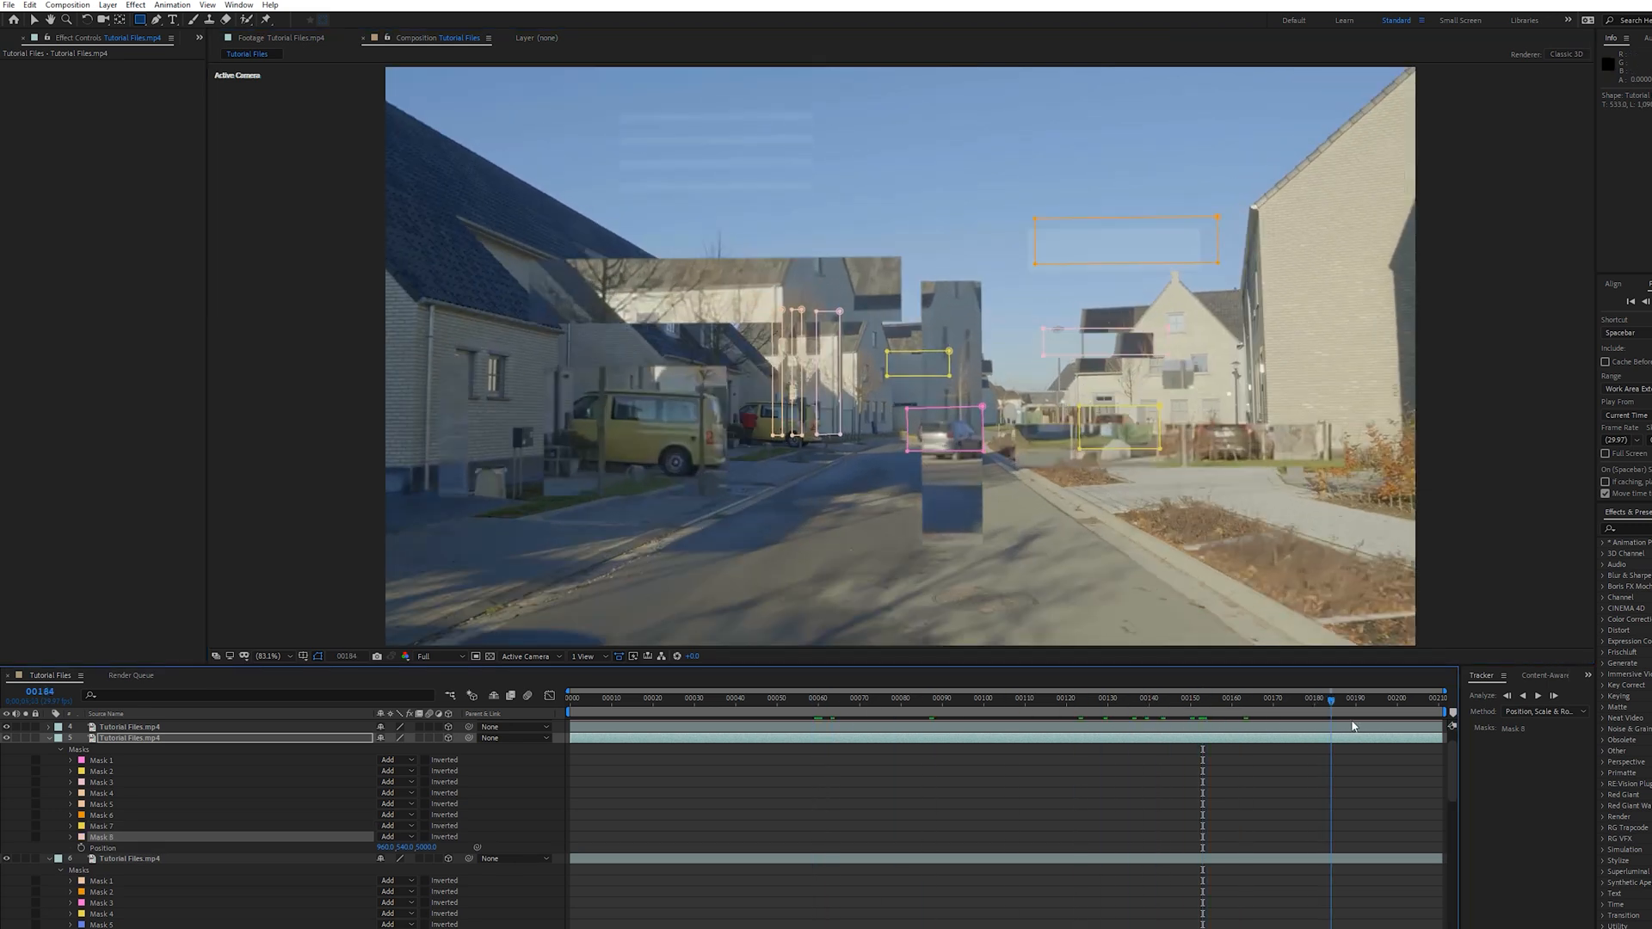
drag(1330, 696, 1438, 697)
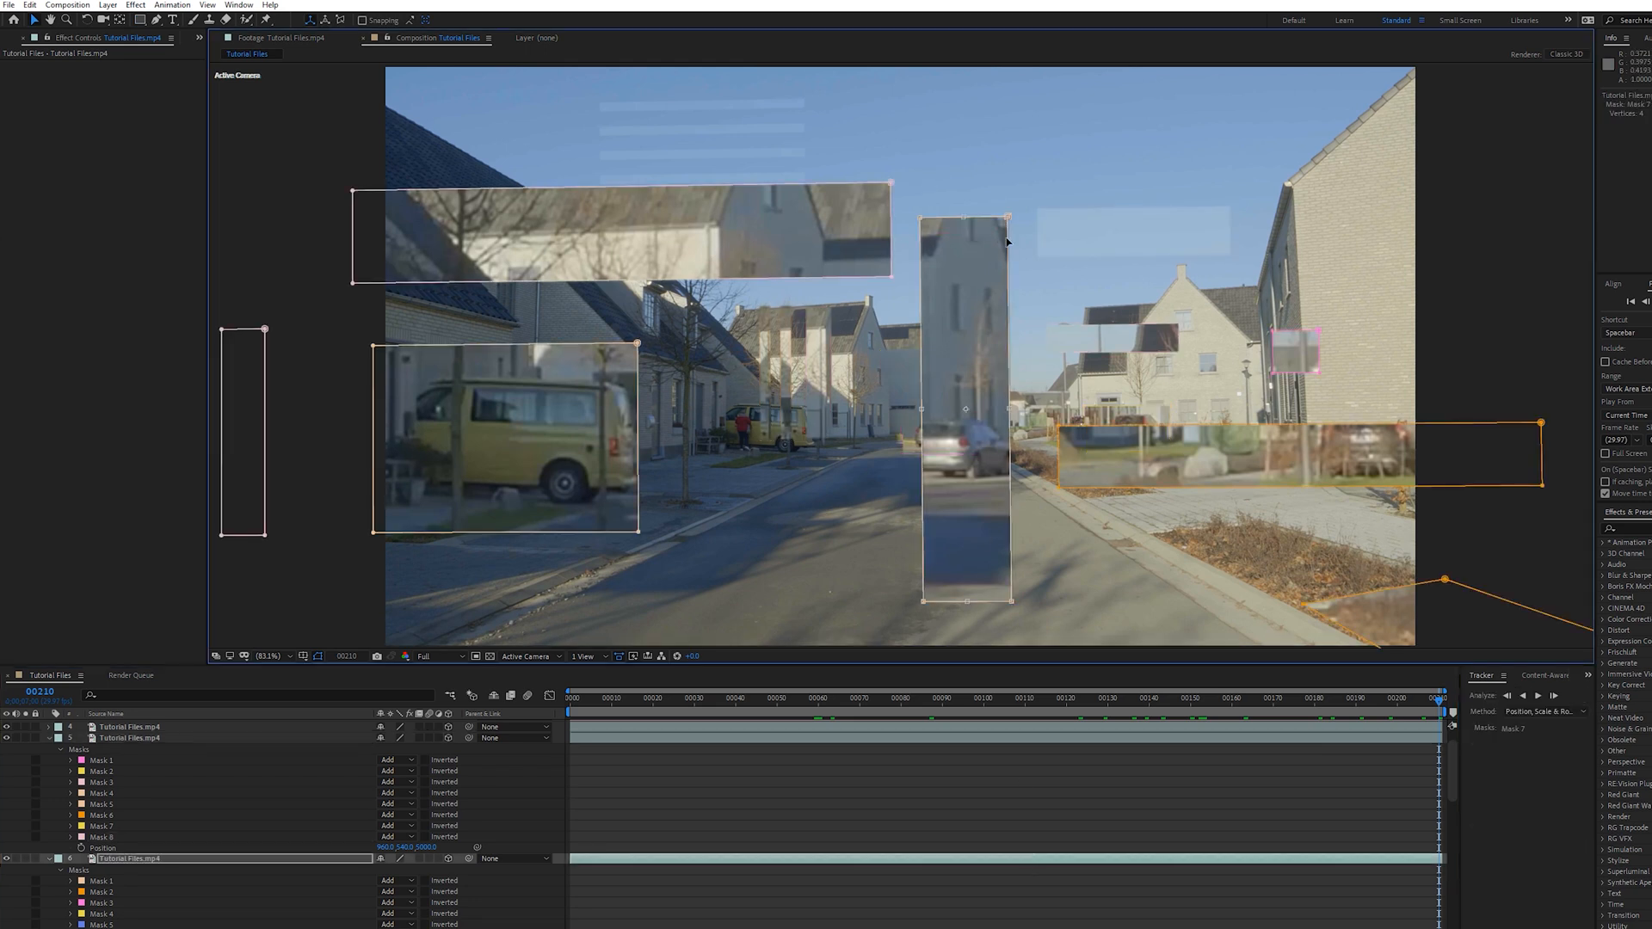
drag(964, 409, 1066, 400)
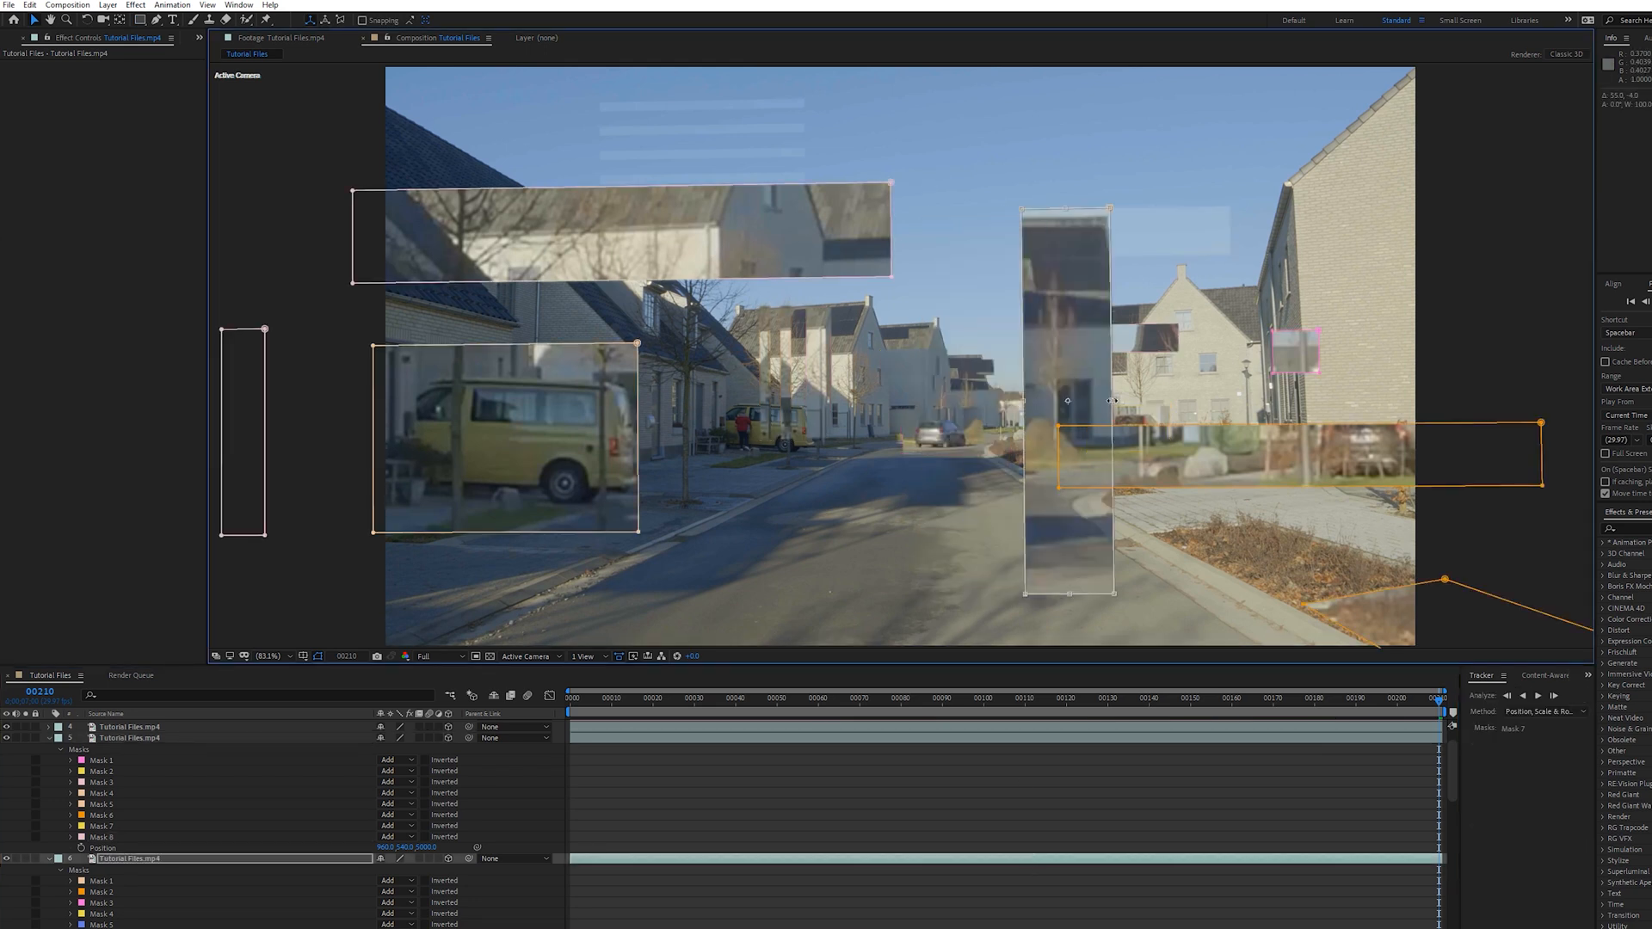